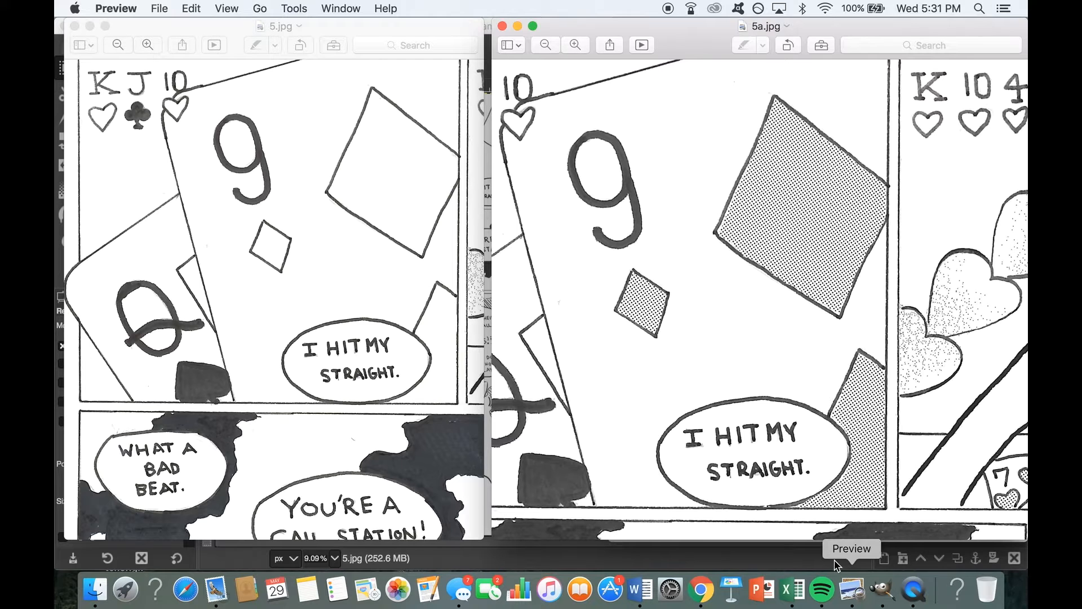
mouse_move(352, 362)
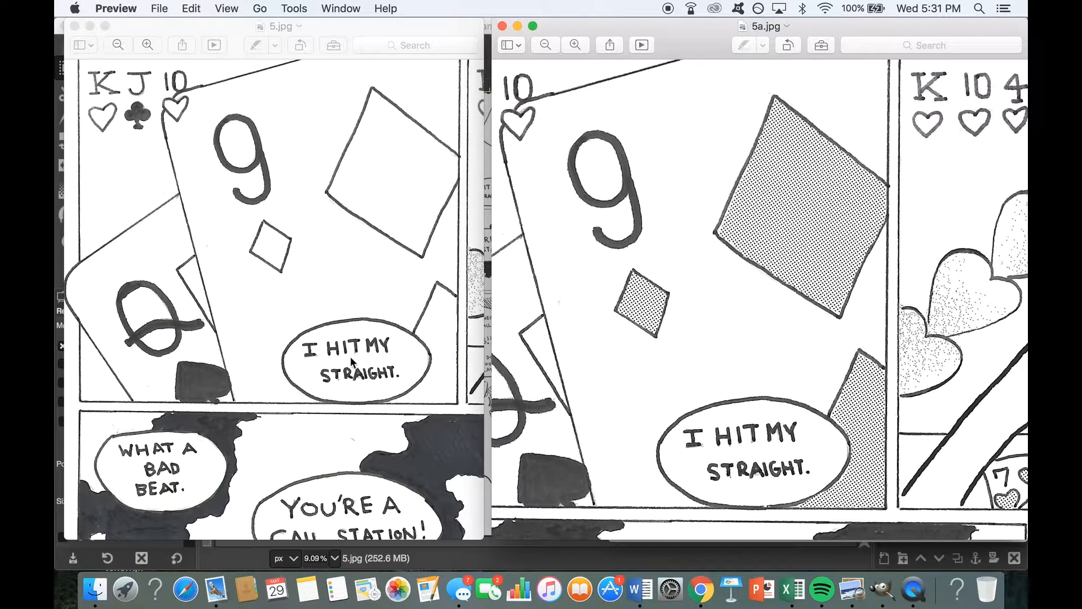
mouse_move(827, 152)
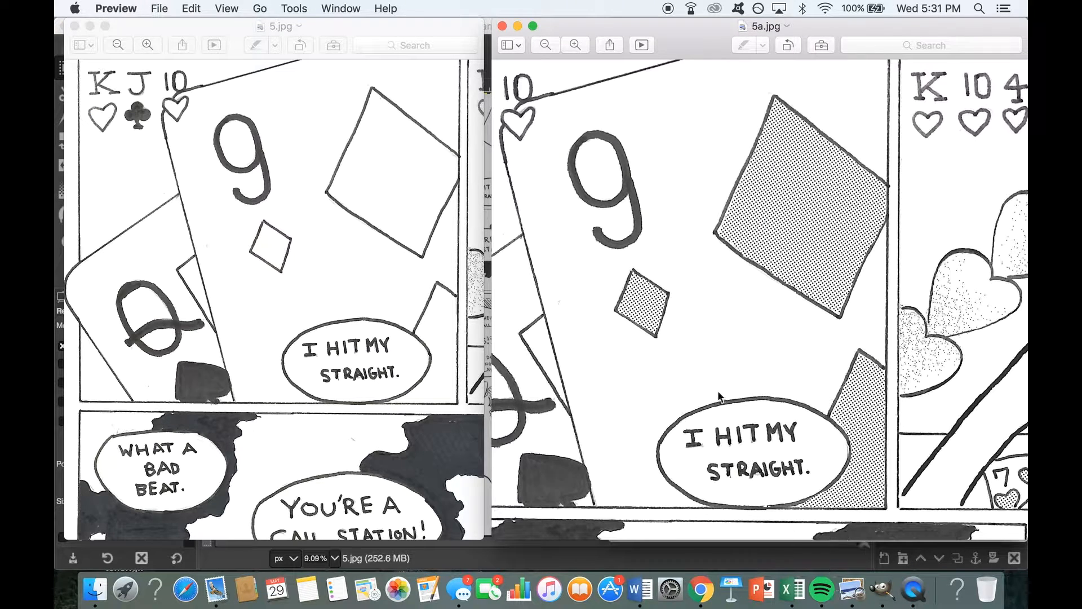
mouse_move(772, 160)
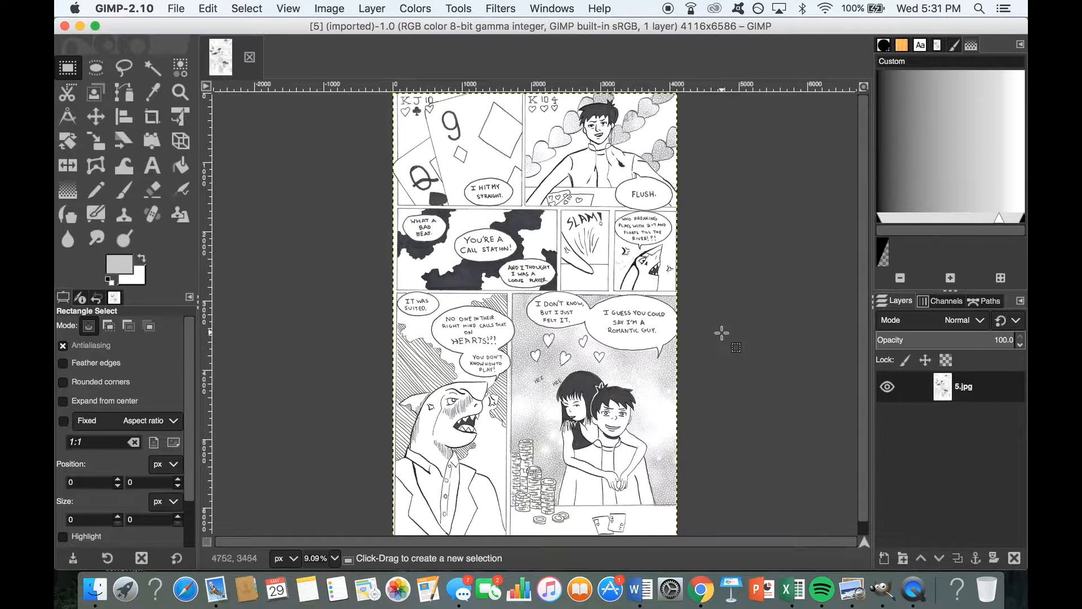
mouse_move(604, 368)
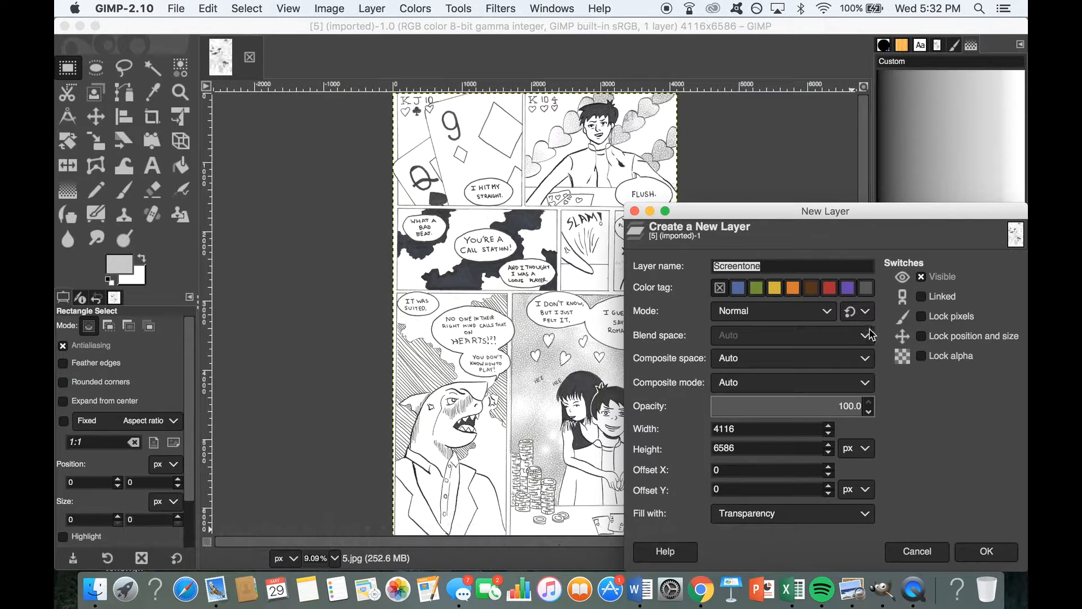
- Confirm the new transparent Screentone layer and zoom in closer on the page
click(985, 551)
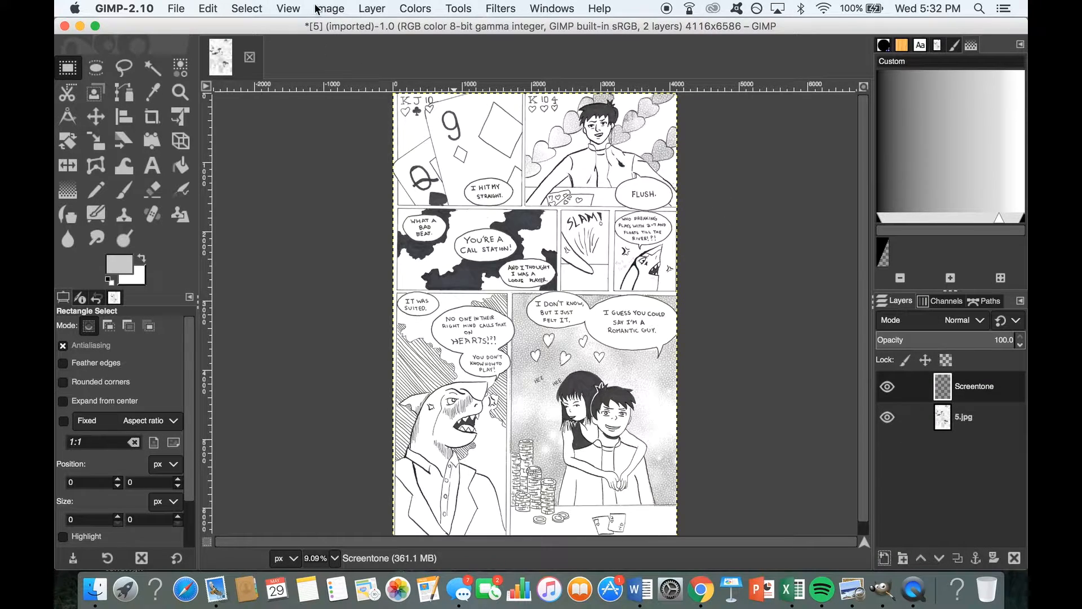
click(288, 8)
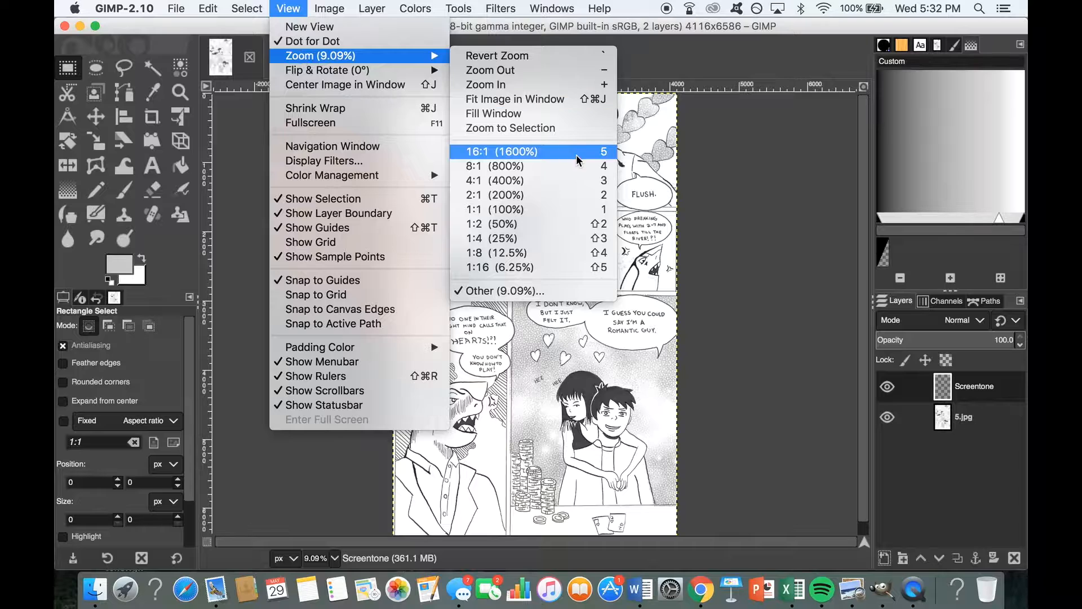
click(492, 238)
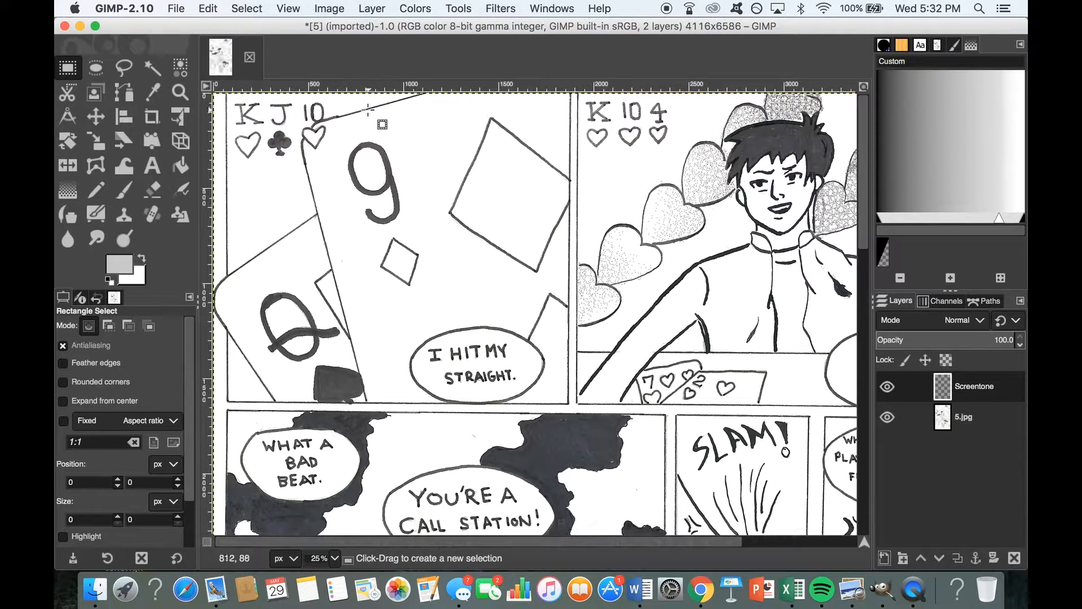
- Select a tall rectangle around the diamonds and bucket-fill it with grey
drag(368, 102, 569, 387)
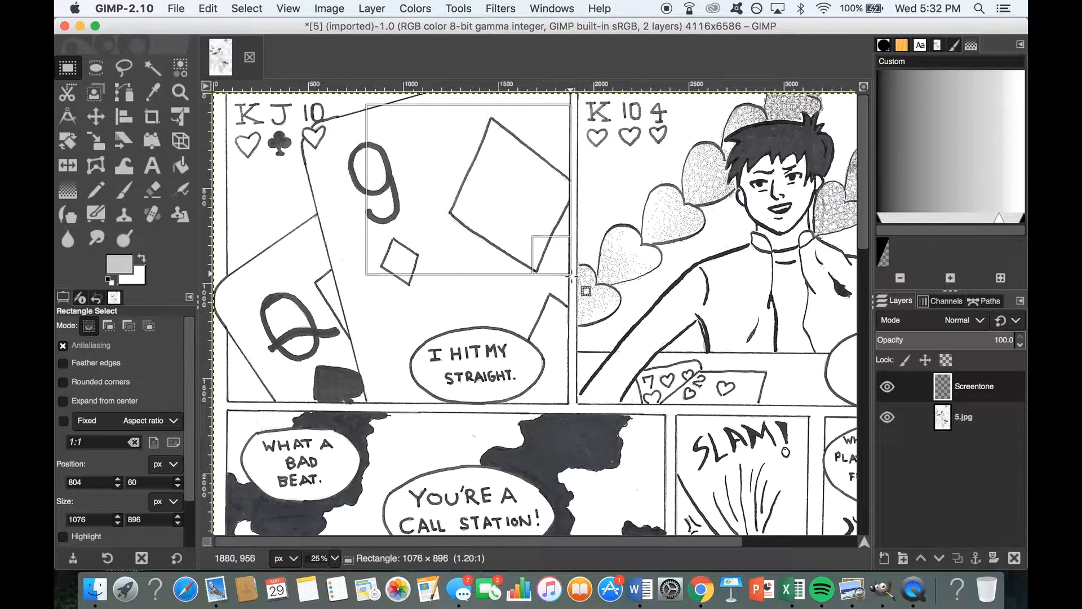
drag(570, 276, 576, 407)
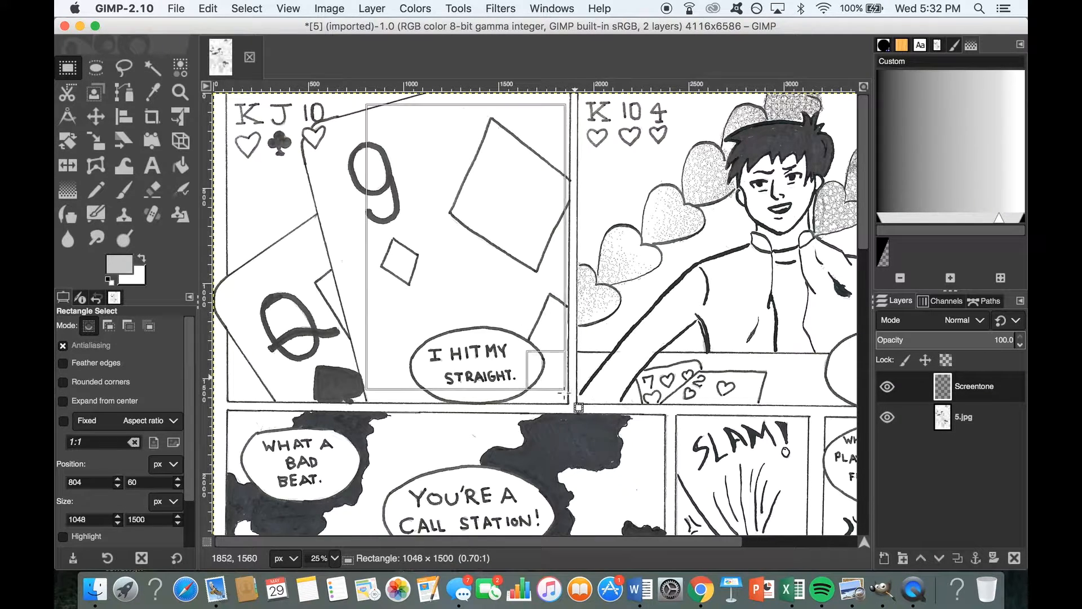
drag(578, 407, 582, 418)
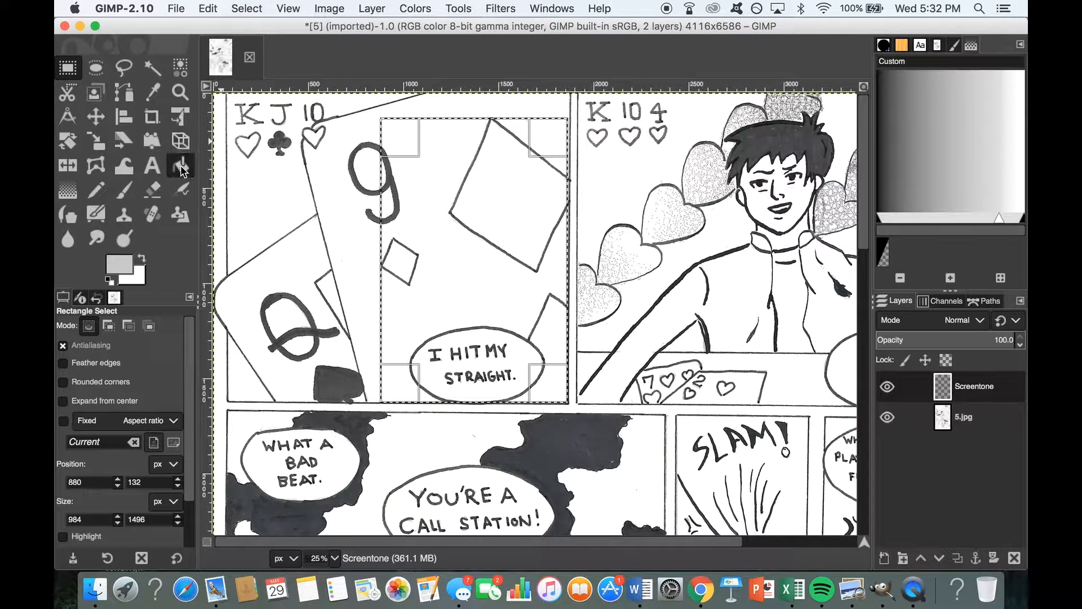
click(181, 166)
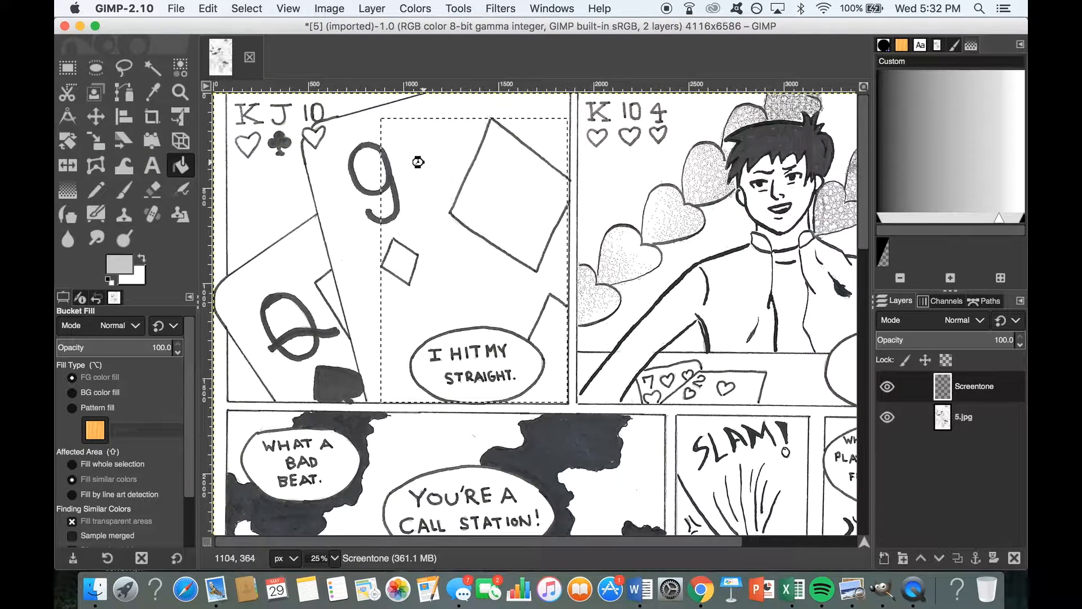
click(421, 163)
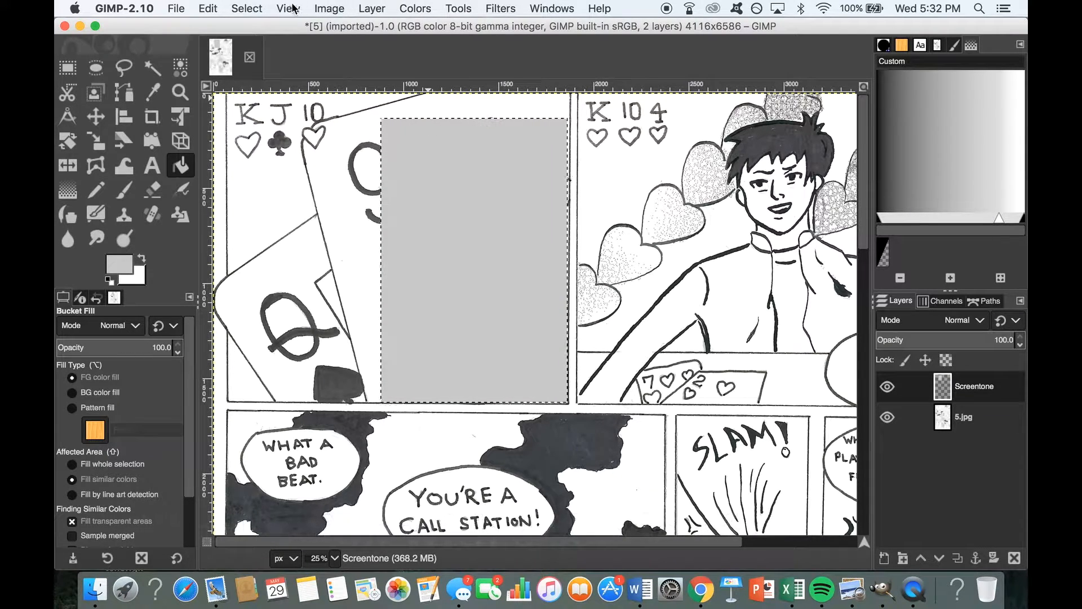
click(330, 8)
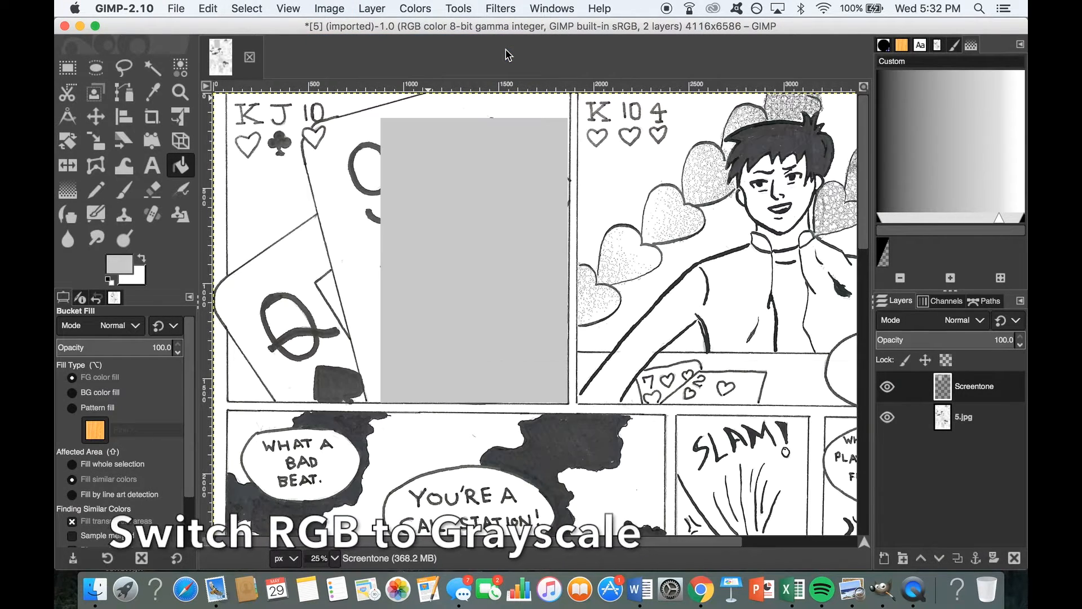
- Open the Newsprint filter from the Distorts filters
click(500, 9)
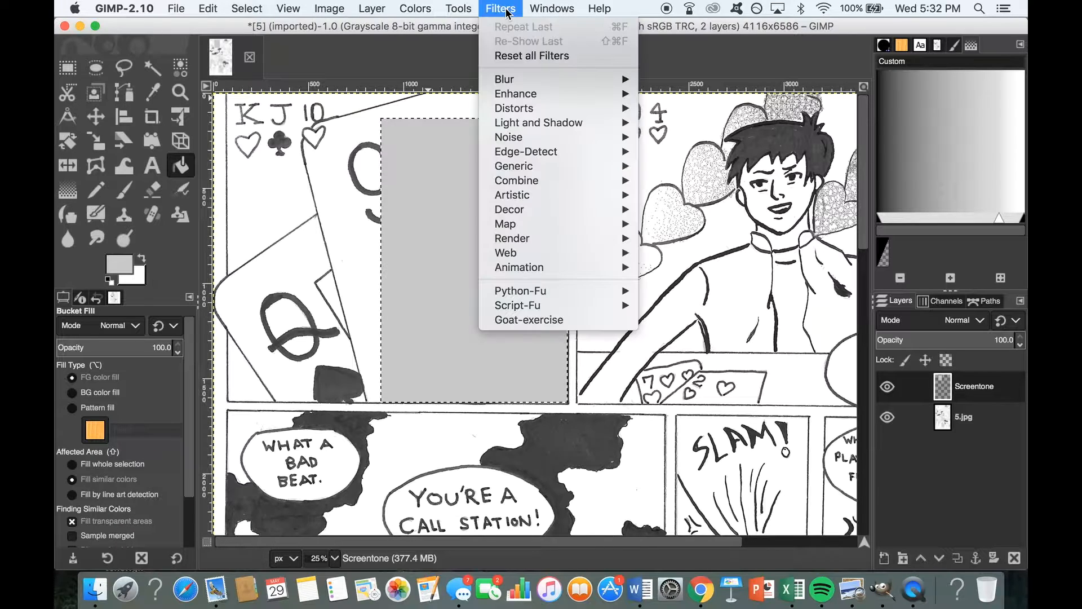
click(514, 108)
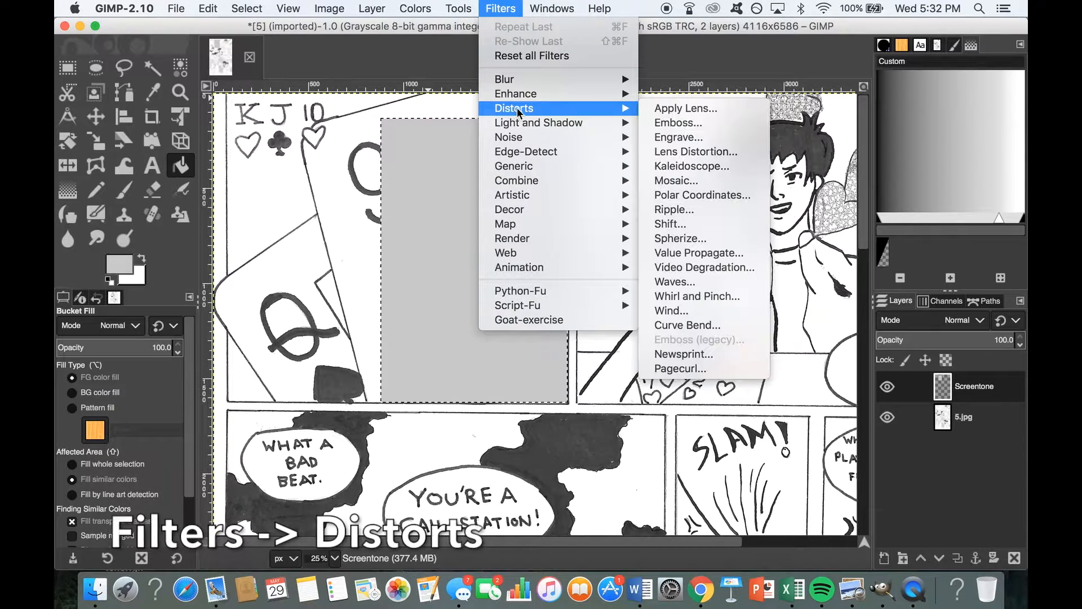
mouse_move(673, 209)
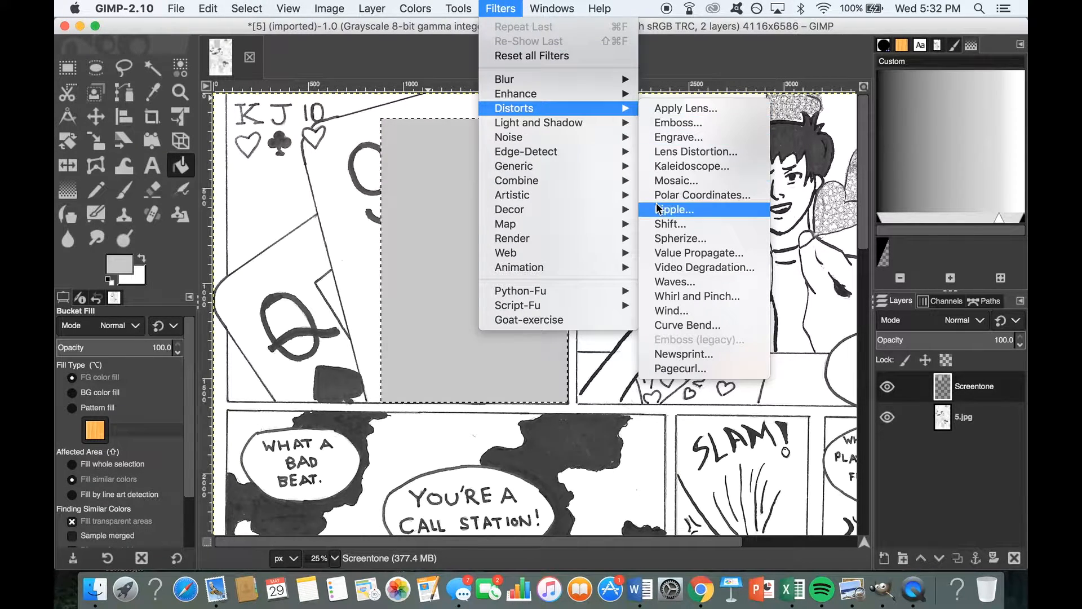
mouse_move(668, 361)
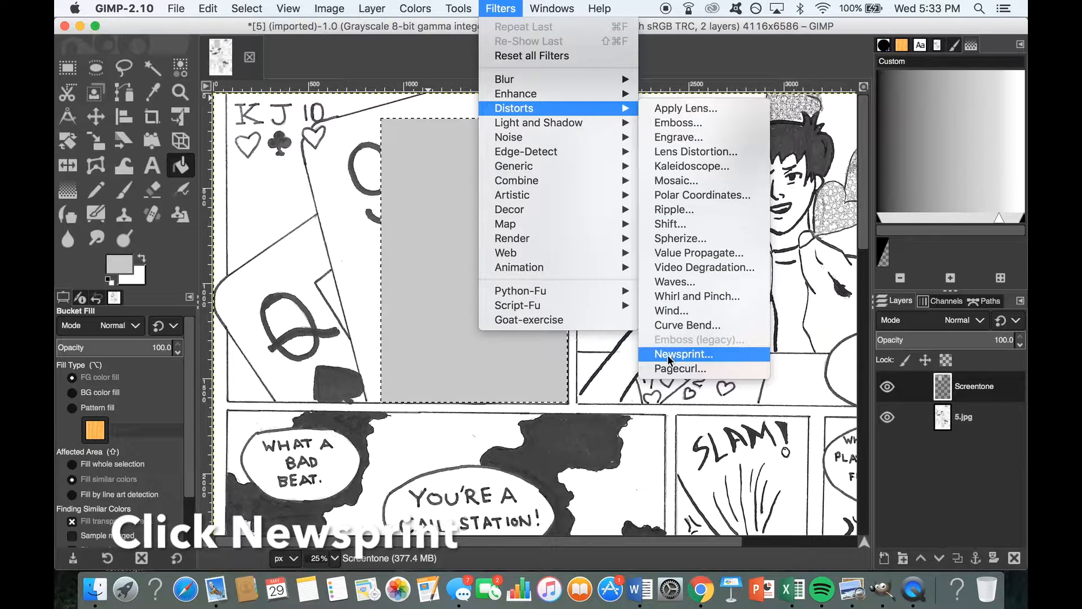
click(683, 354)
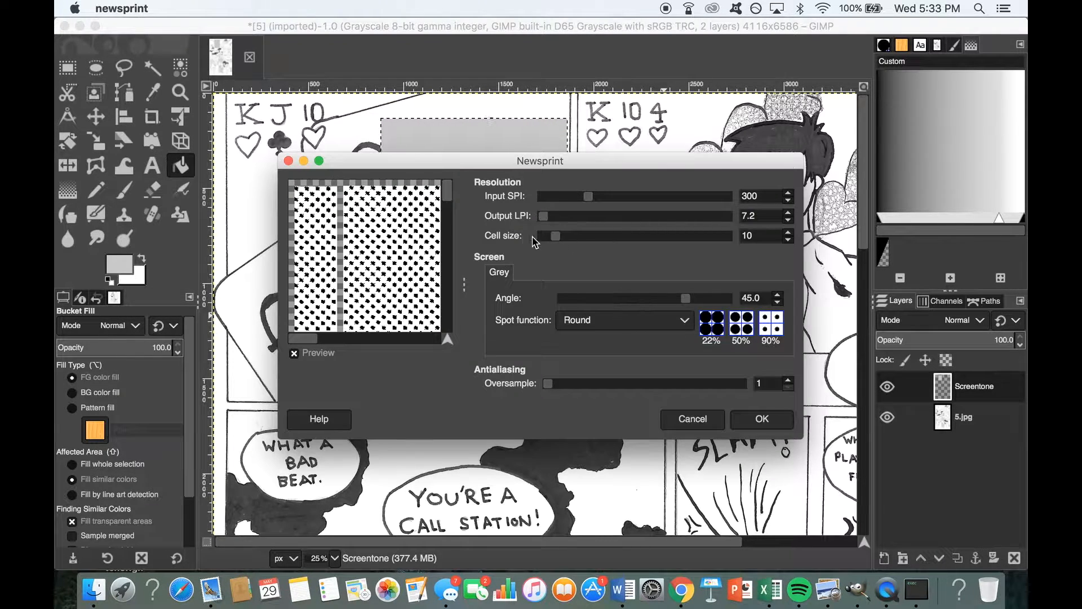
mouse_move(565, 314)
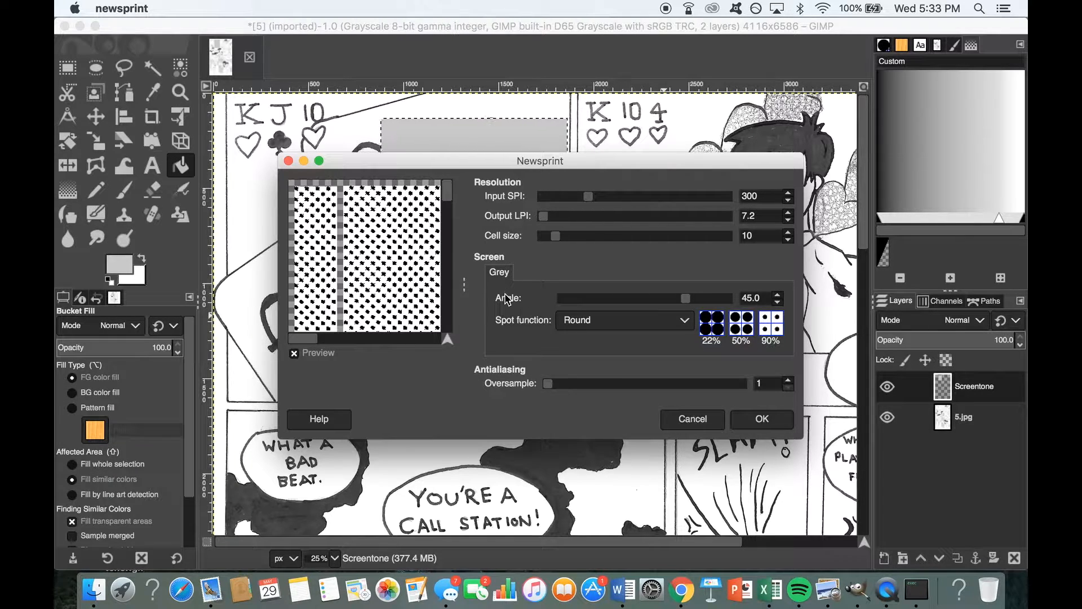
mouse_move(554, 245)
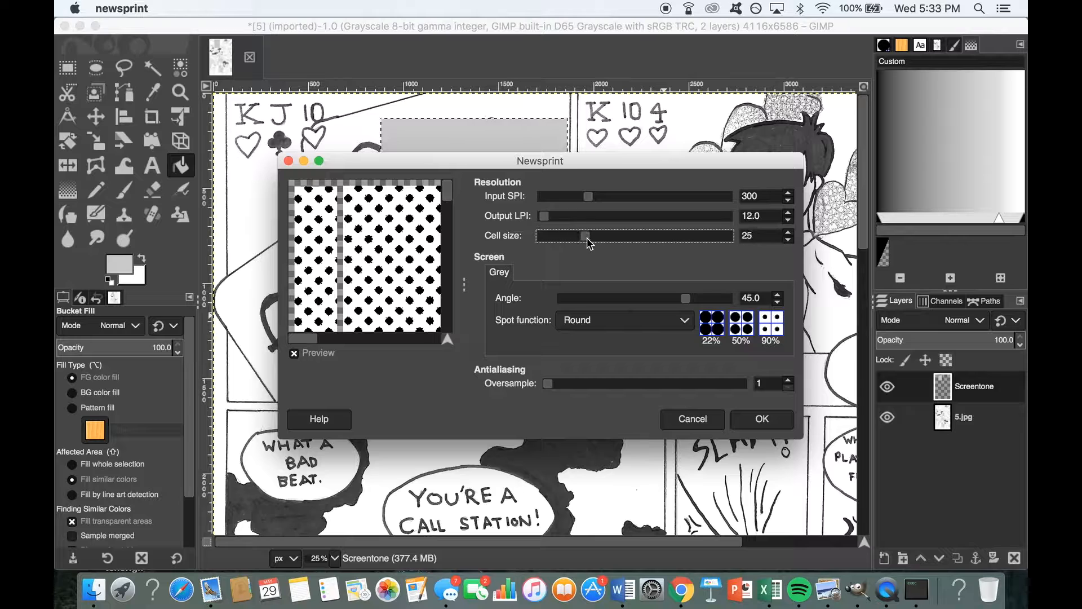
- Set the Newsprint cell size to 15 and the angle to 25°
drag(563, 236, 687, 236)
text(15)
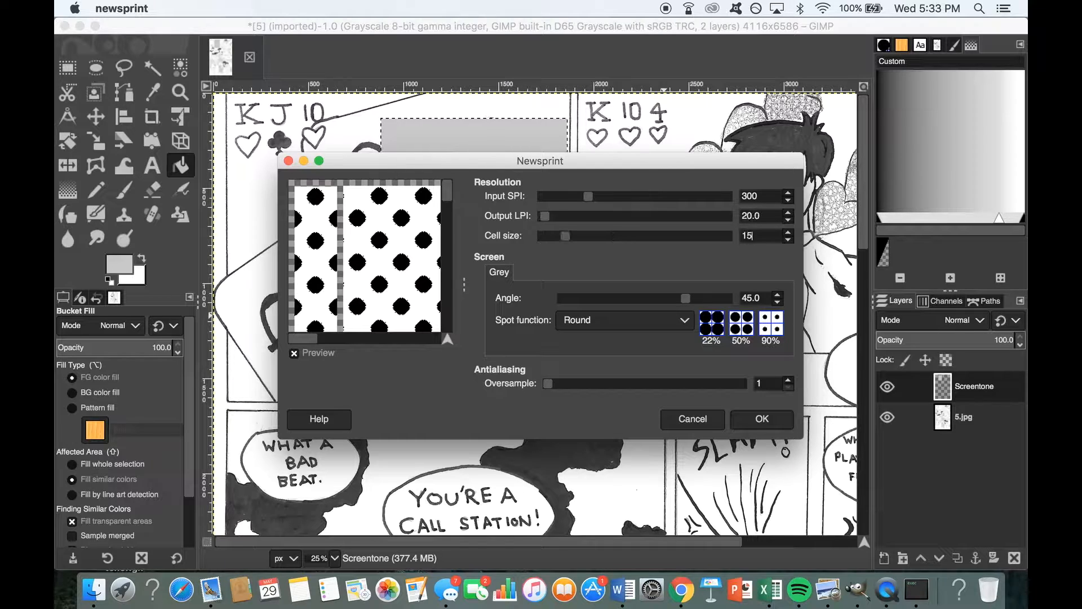
drag(659, 299, 686, 299)
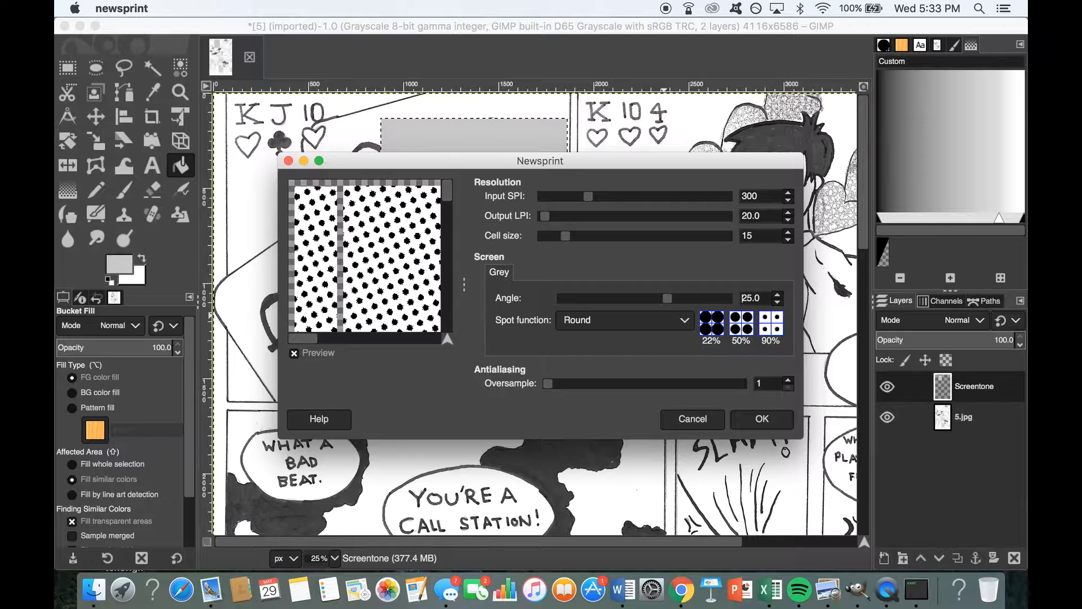
mouse_move(686, 320)
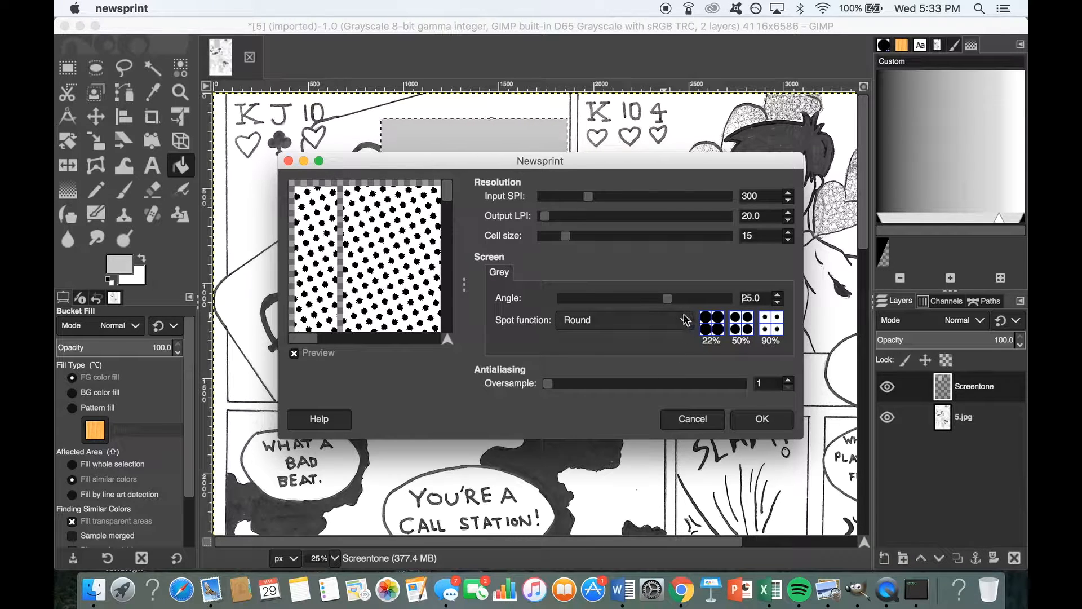
- Preview Line, Diamond, PS Square and PS Diamond spot shapes, then return to Round
click(622, 320)
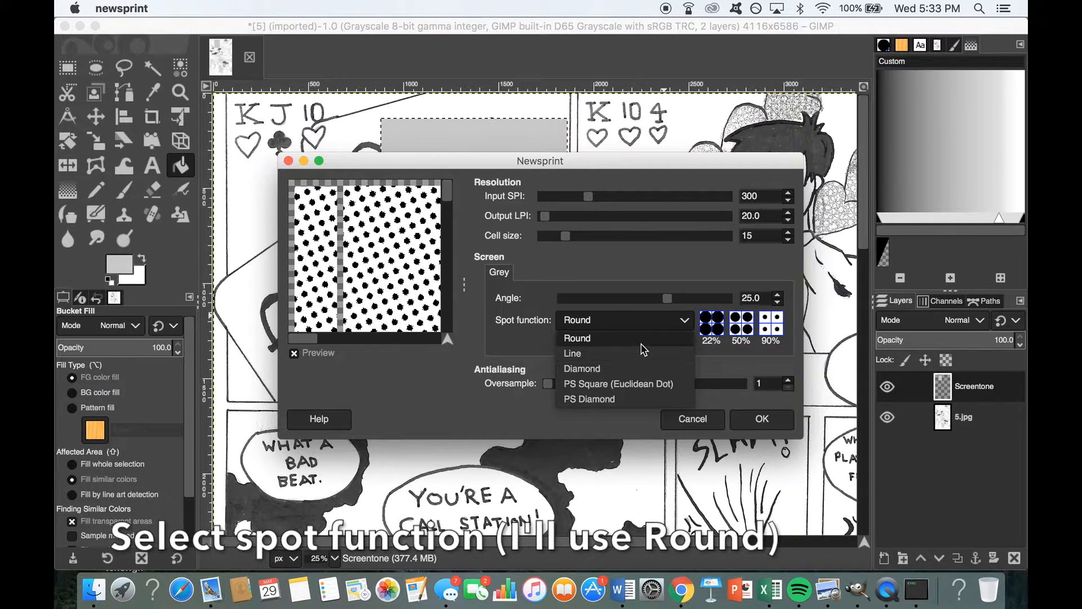
click(572, 353)
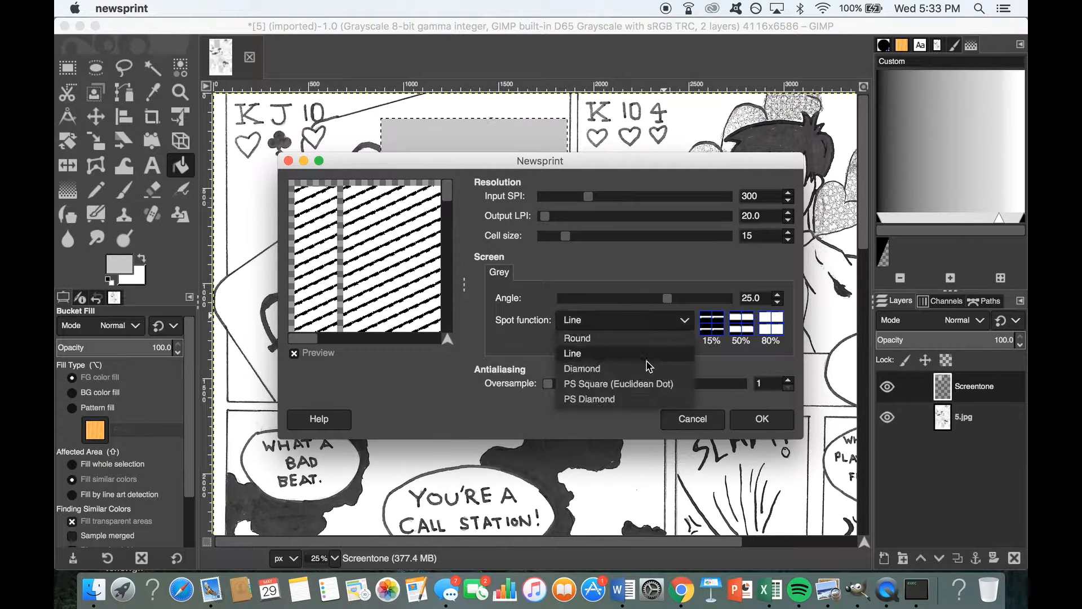
click(582, 368)
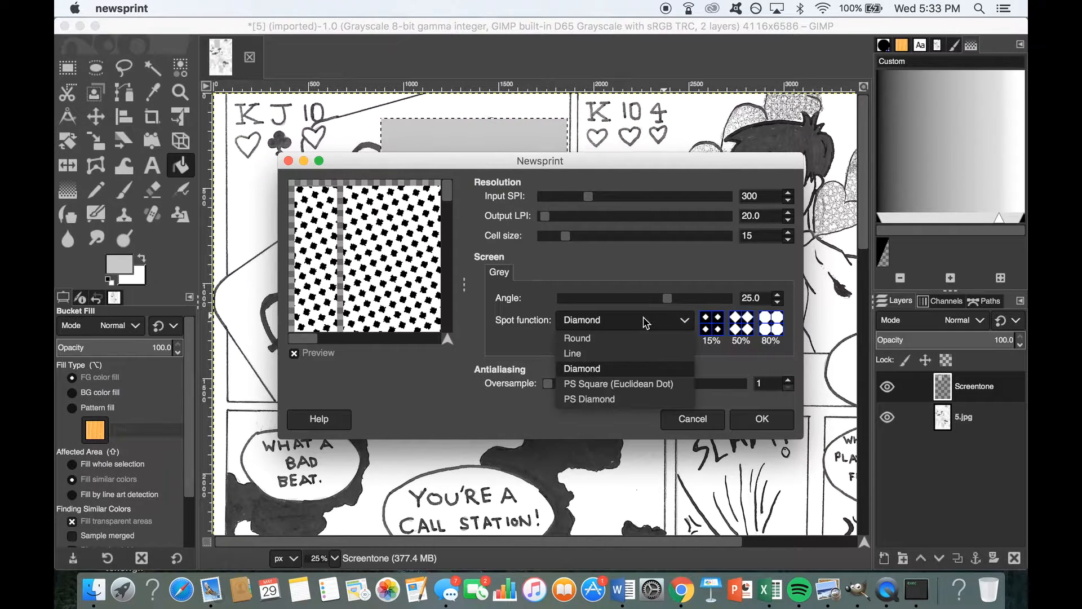
click(618, 384)
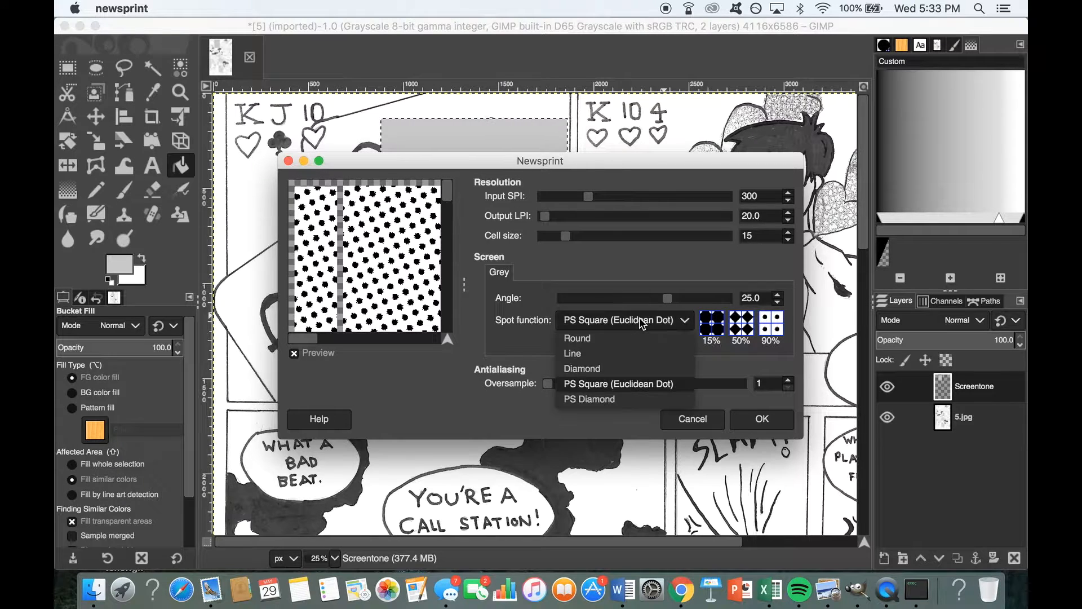
click(589, 399)
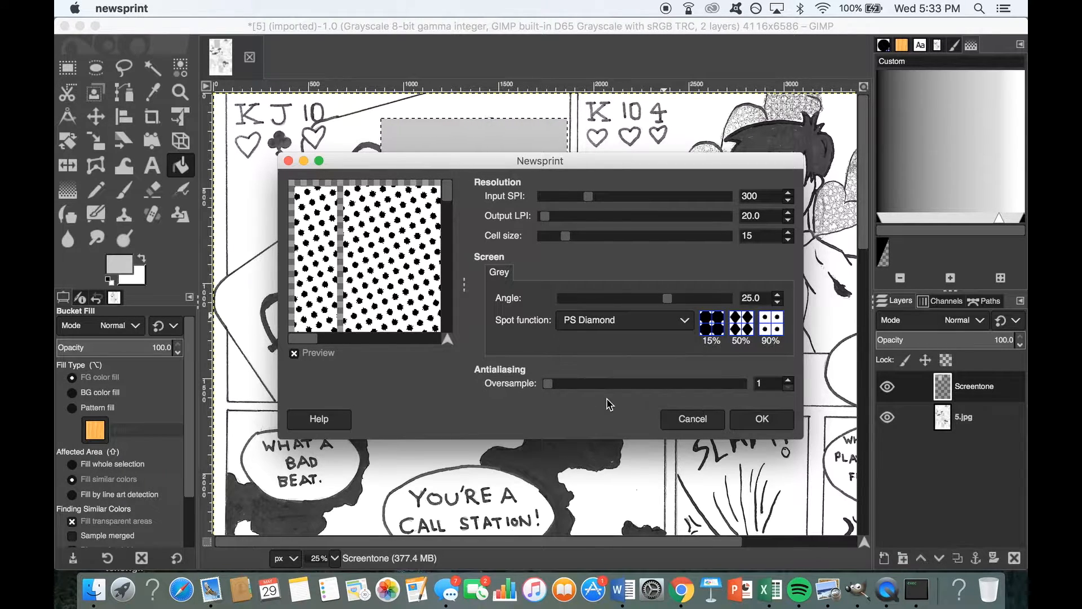
click(622, 320)
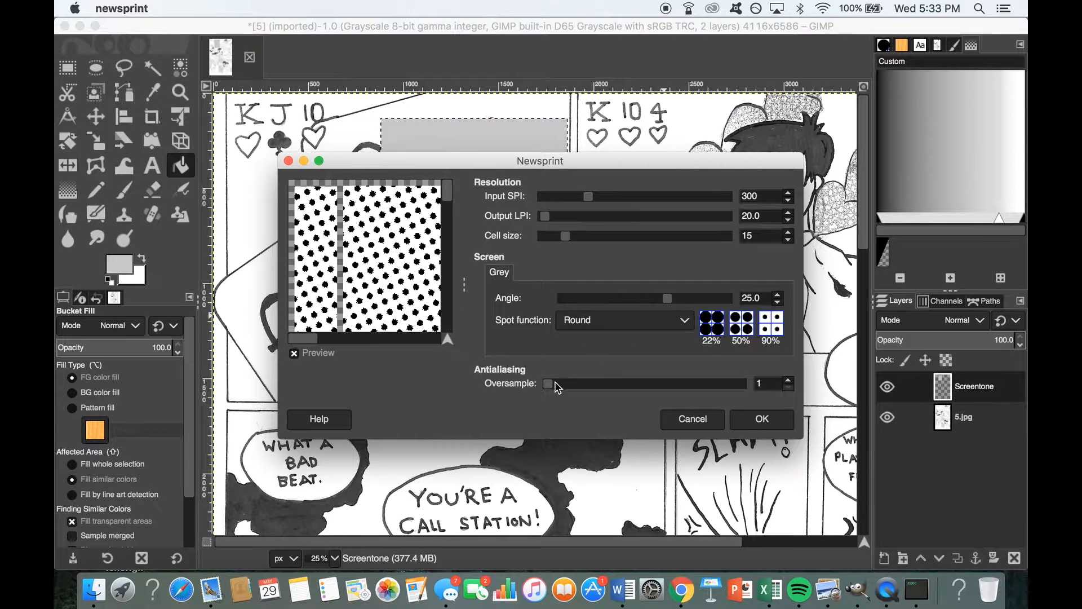
- Set Oversample to 3 and apply the round-dot Newsprint screentone
drag(548, 383, 576, 384)
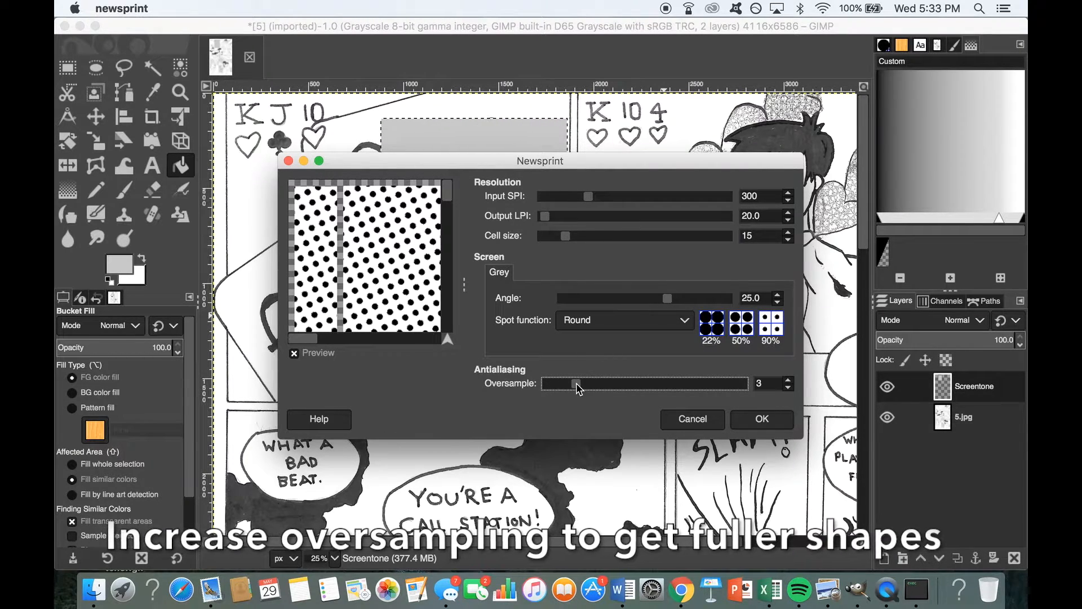
drag(576, 384, 601, 384)
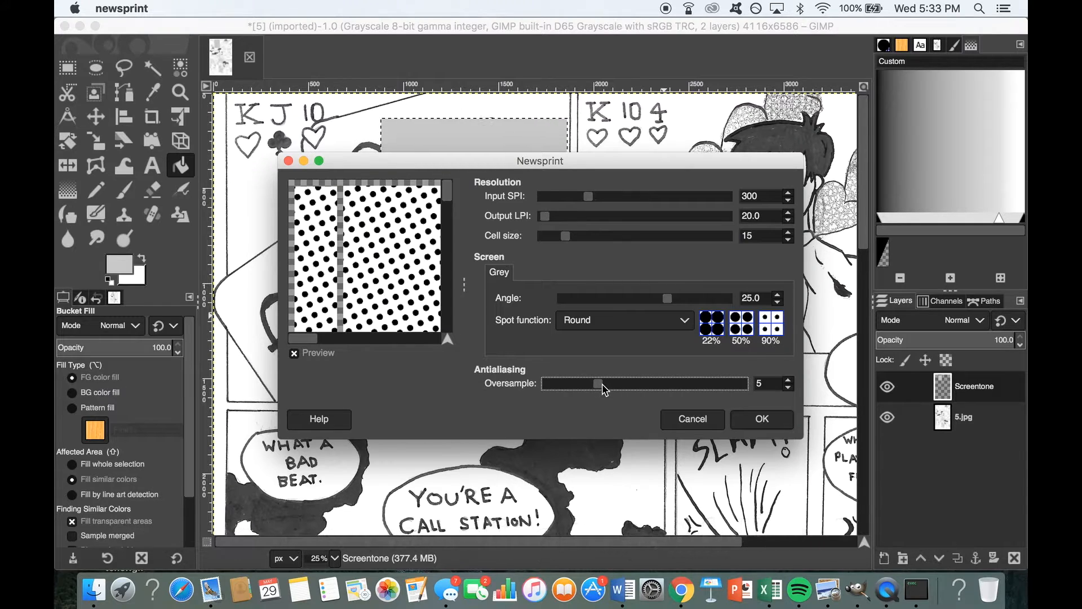
drag(597, 384, 576, 384)
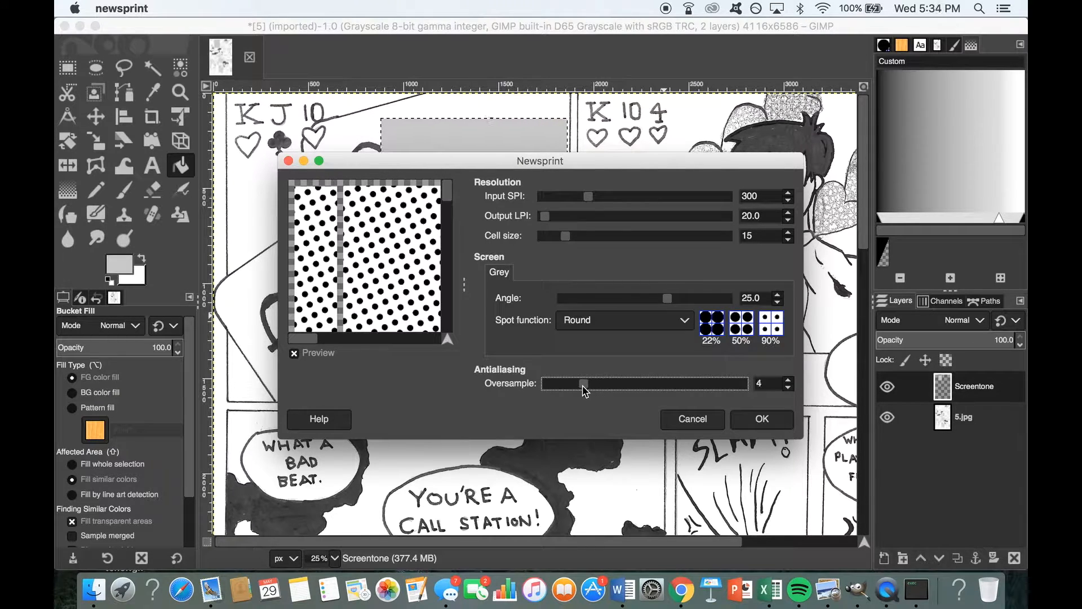
drag(582, 383, 573, 384)
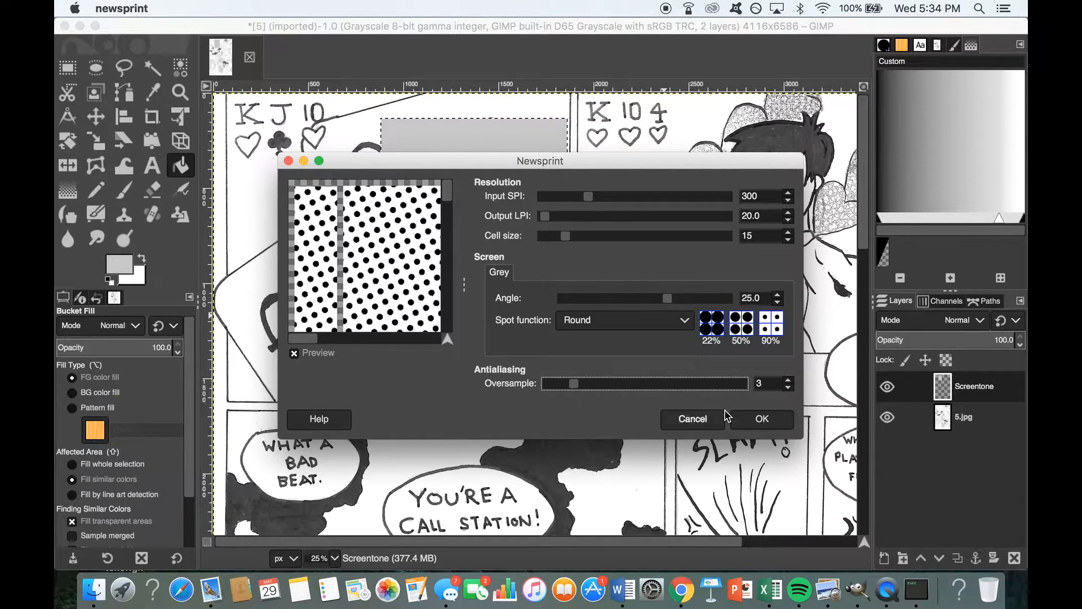
click(761, 418)
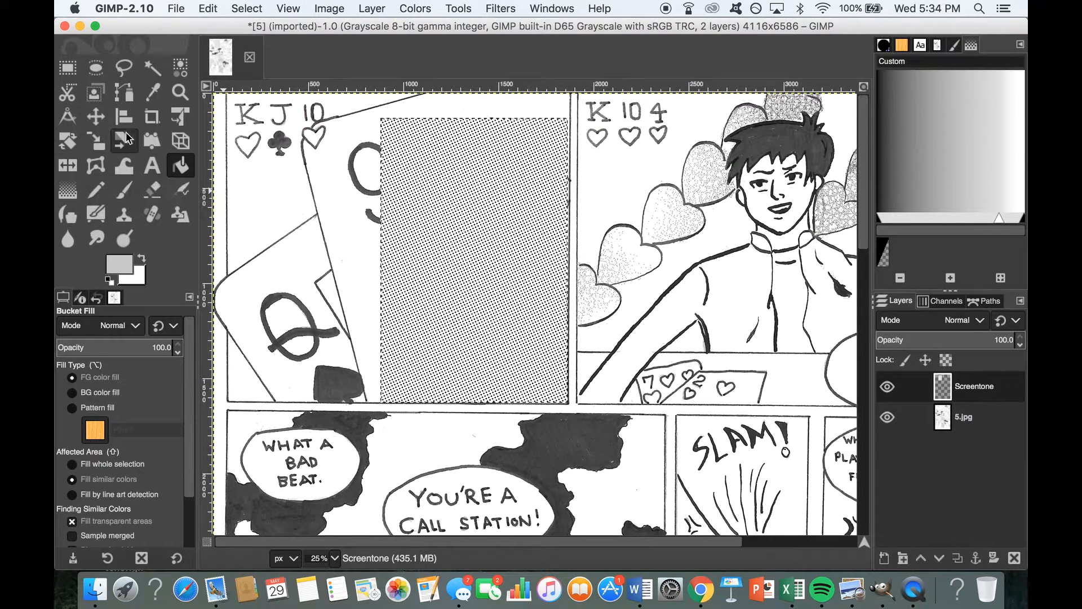
- Erase the dot tone around the lower speech bubble and the 9 card corner
click(151, 190)
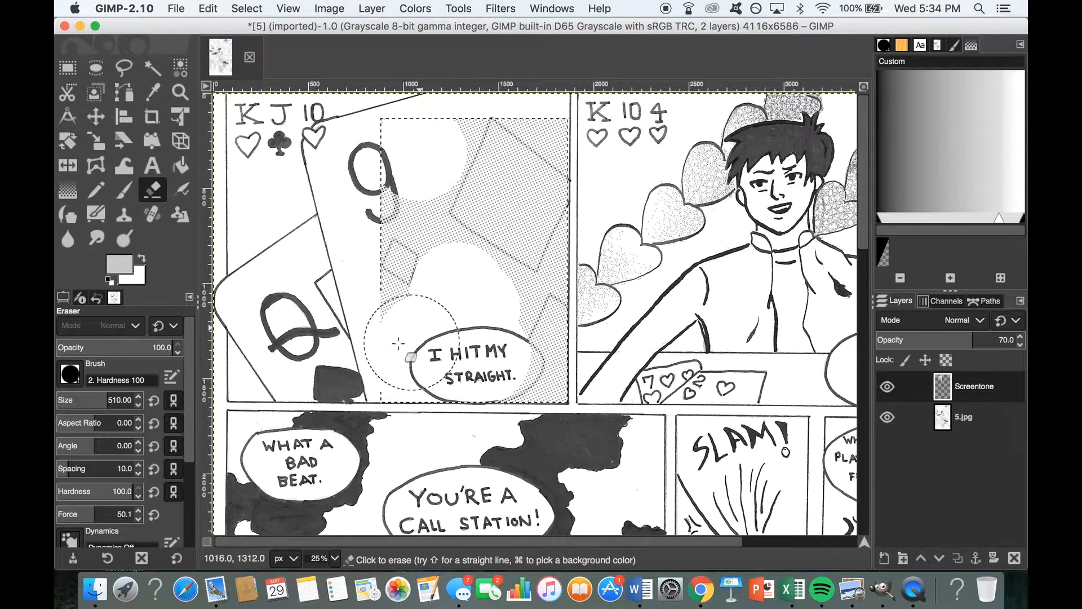
drag(411, 357, 380, 314)
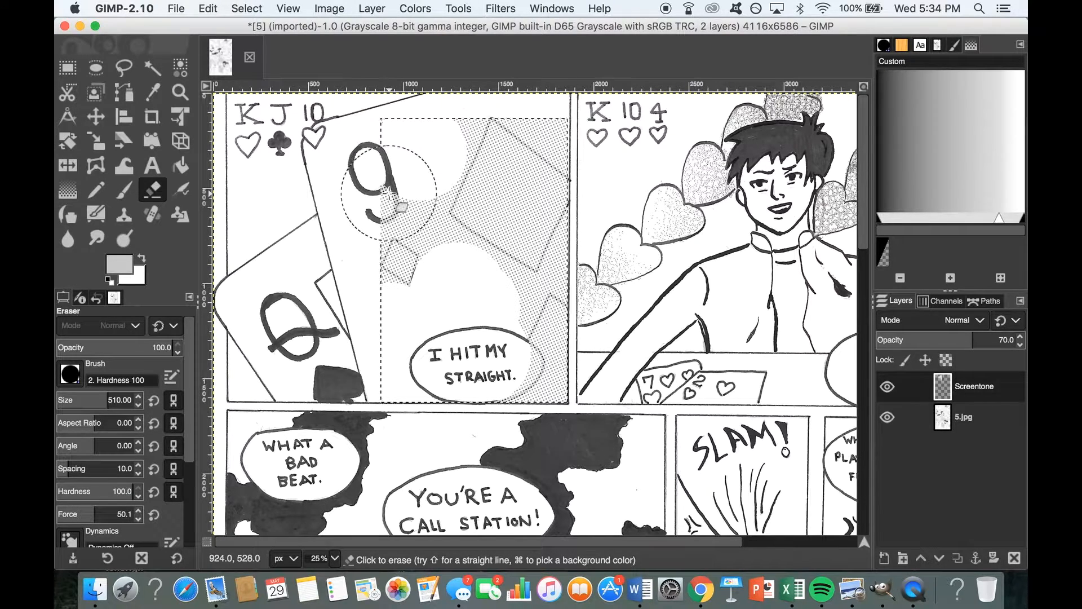
drag(397, 203, 424, 203)
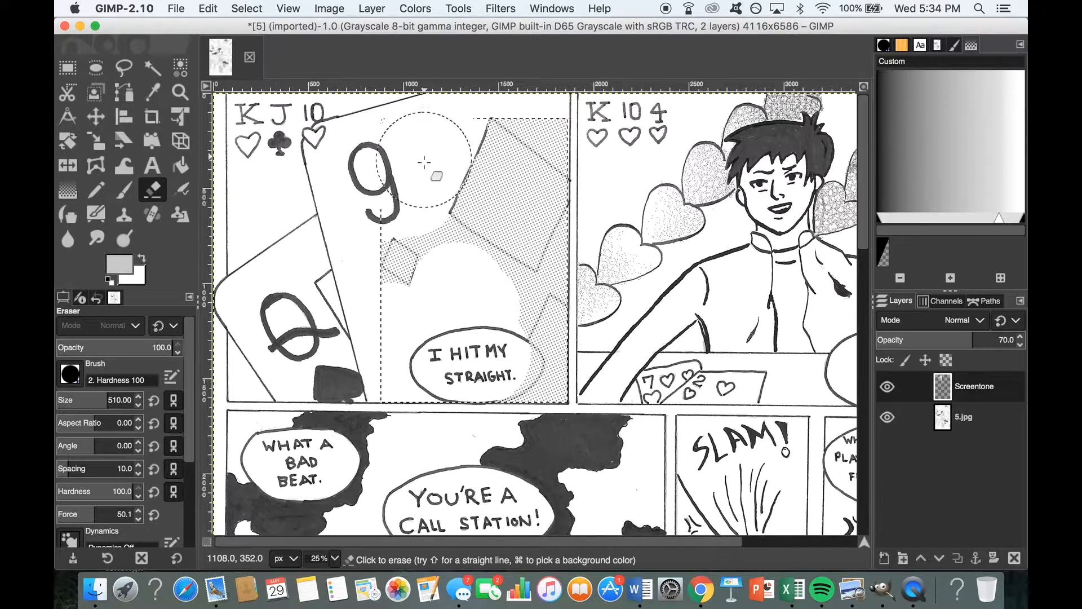
mouse_move(432, 150)
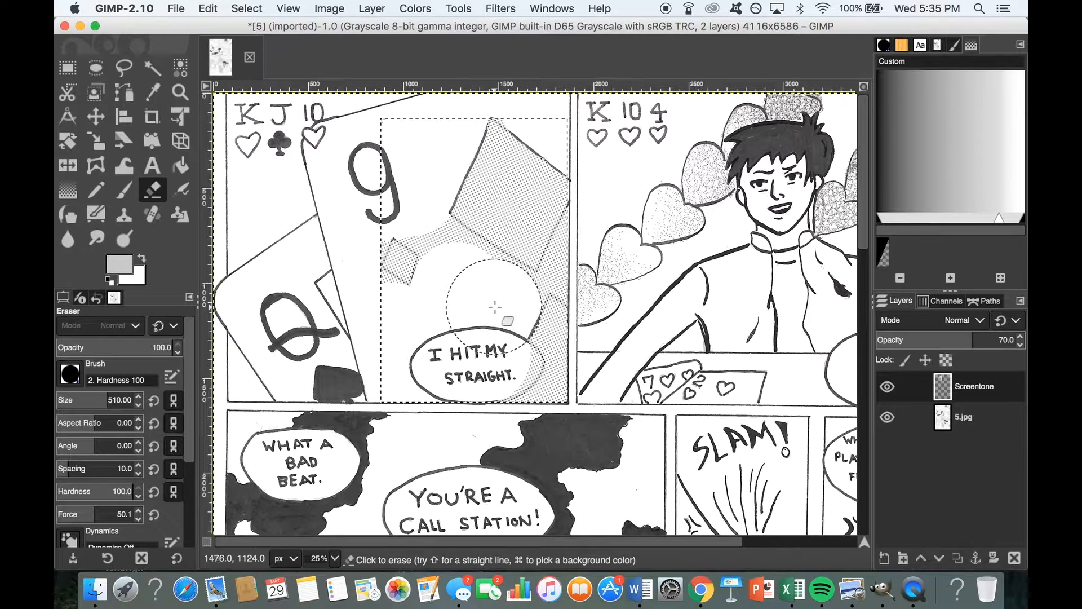
click(494, 308)
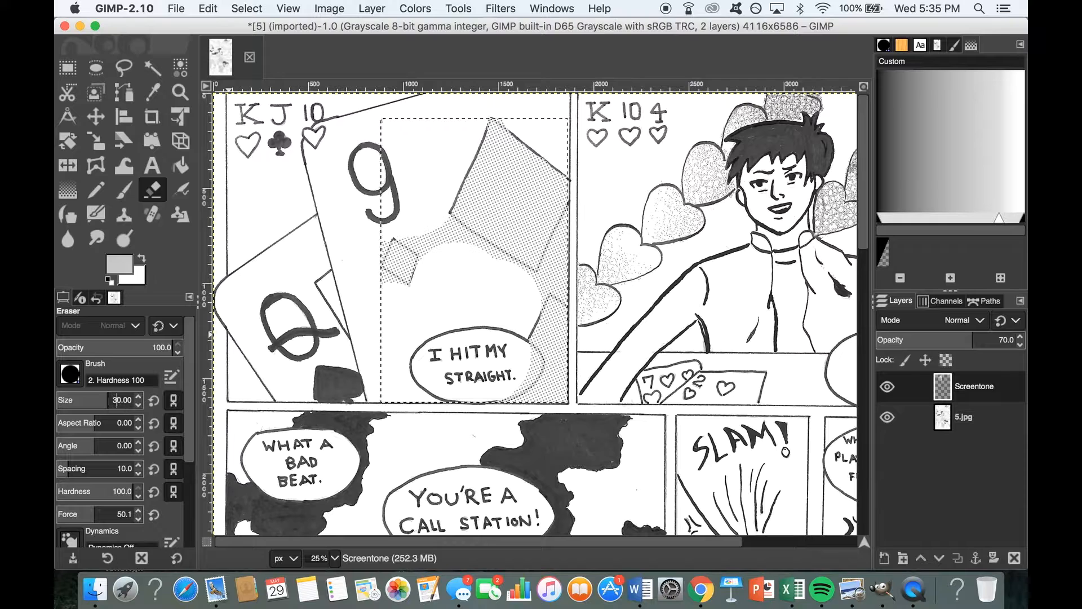
- Set eraser size to 300 and clear leftover tone around both diamonds
text(300.00)
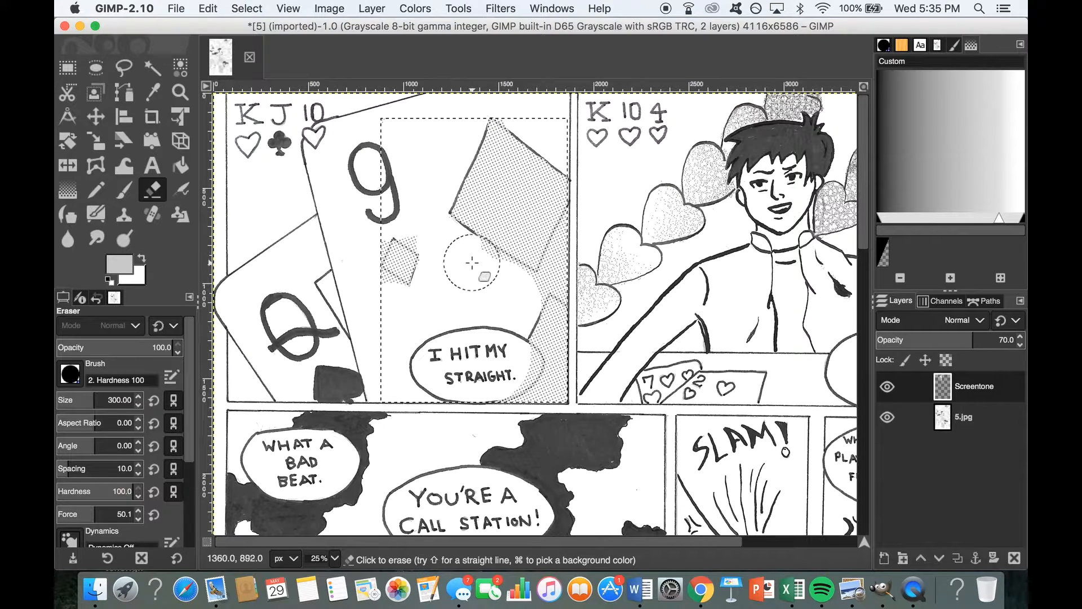
mouse_move(485, 271)
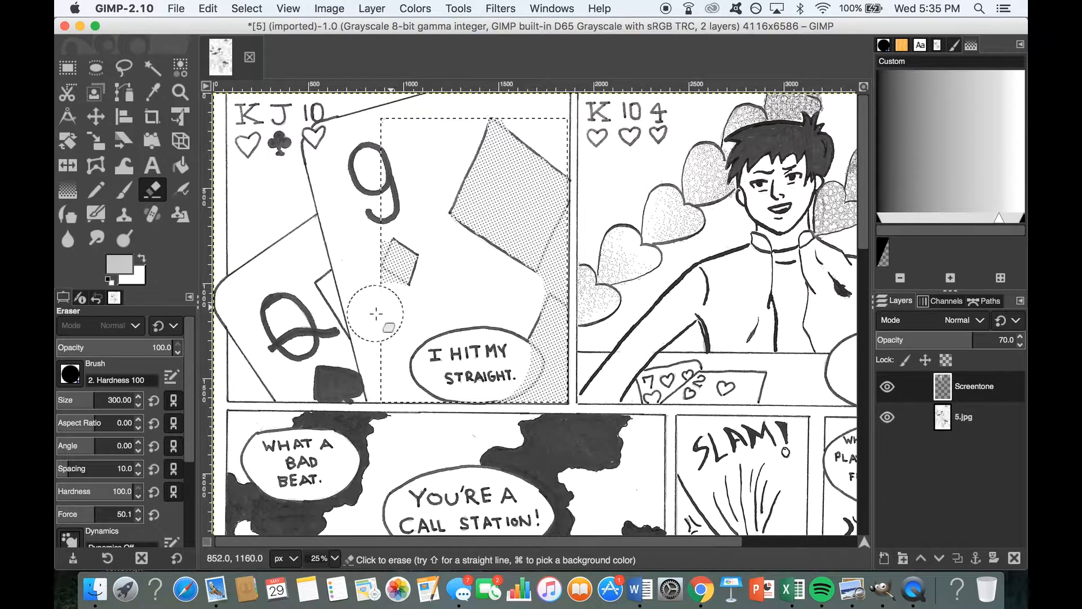
mouse_move(390, 304)
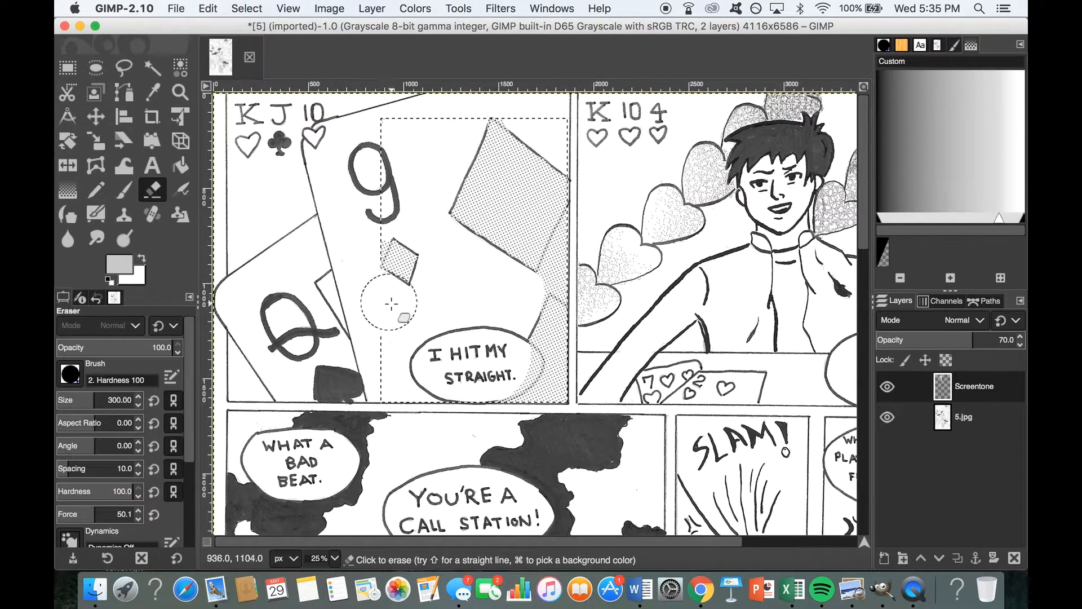
drag(390, 304, 580, 265)
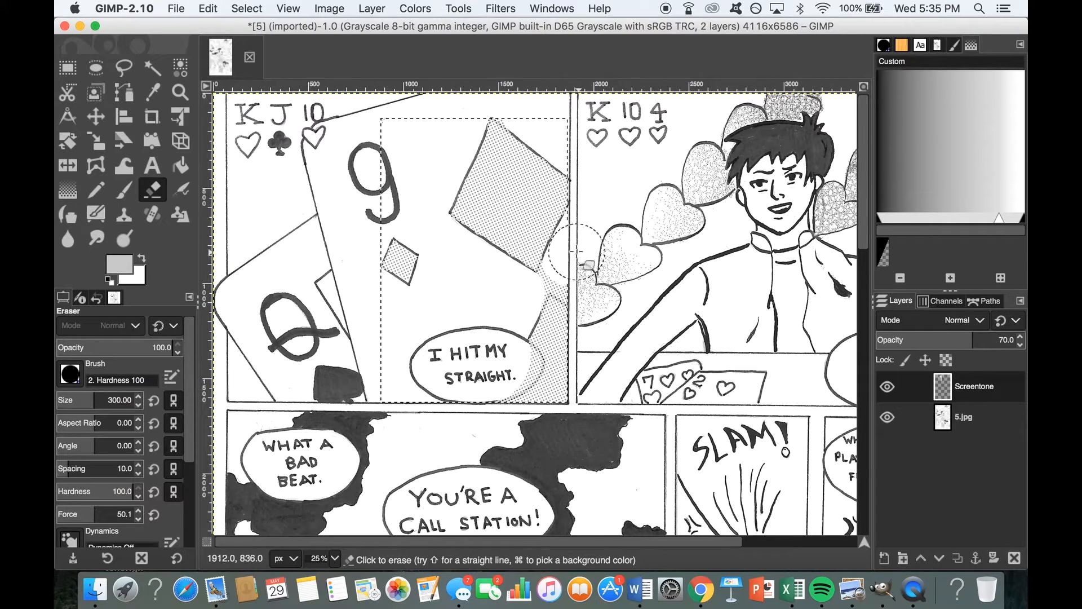
drag(584, 265, 435, 238)
text(100)
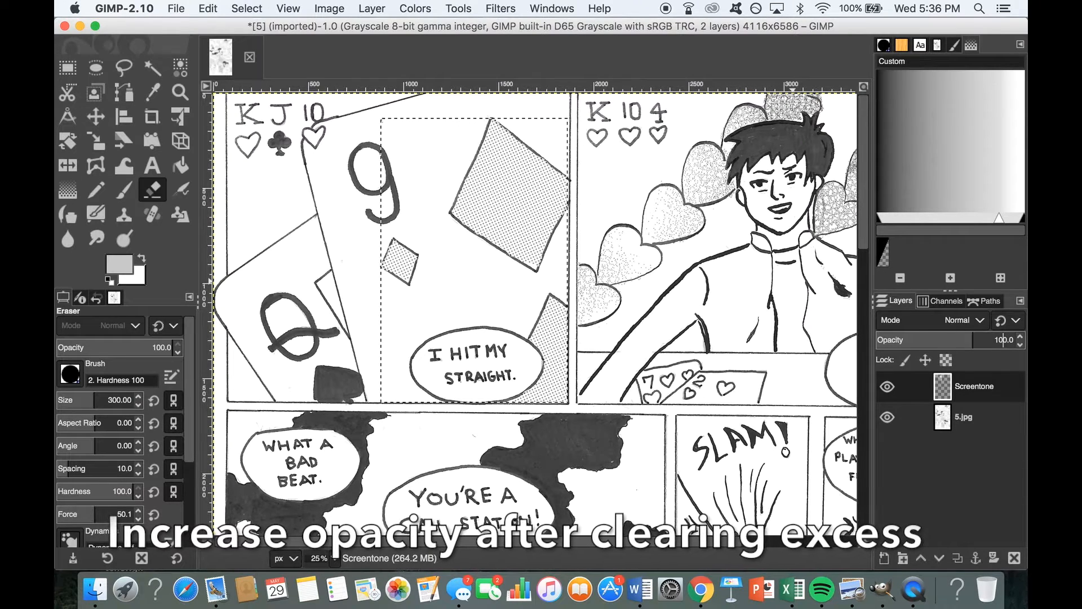
scroll(down, 3)
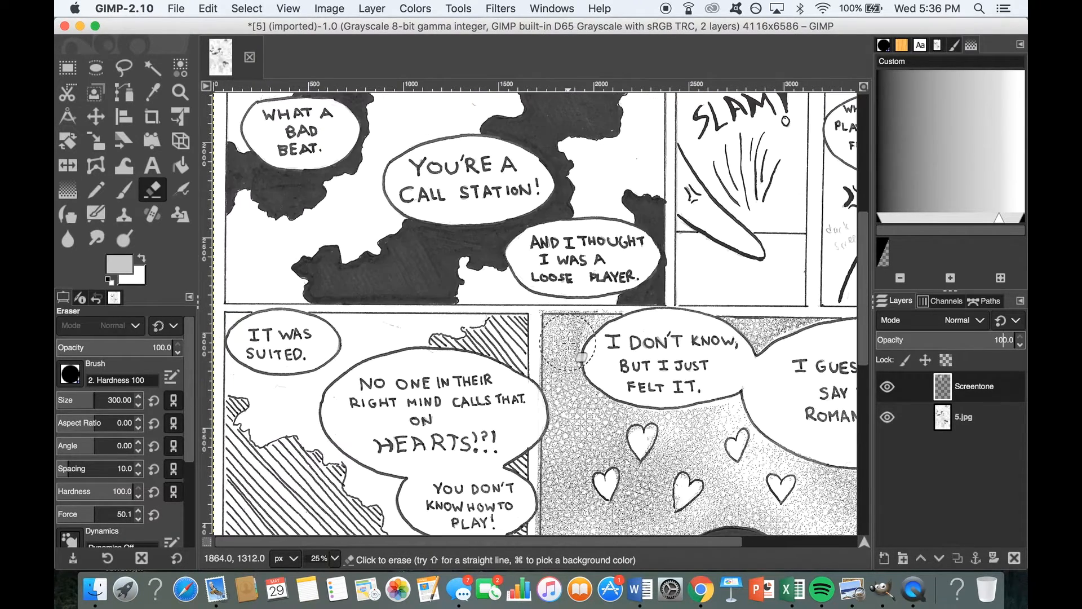